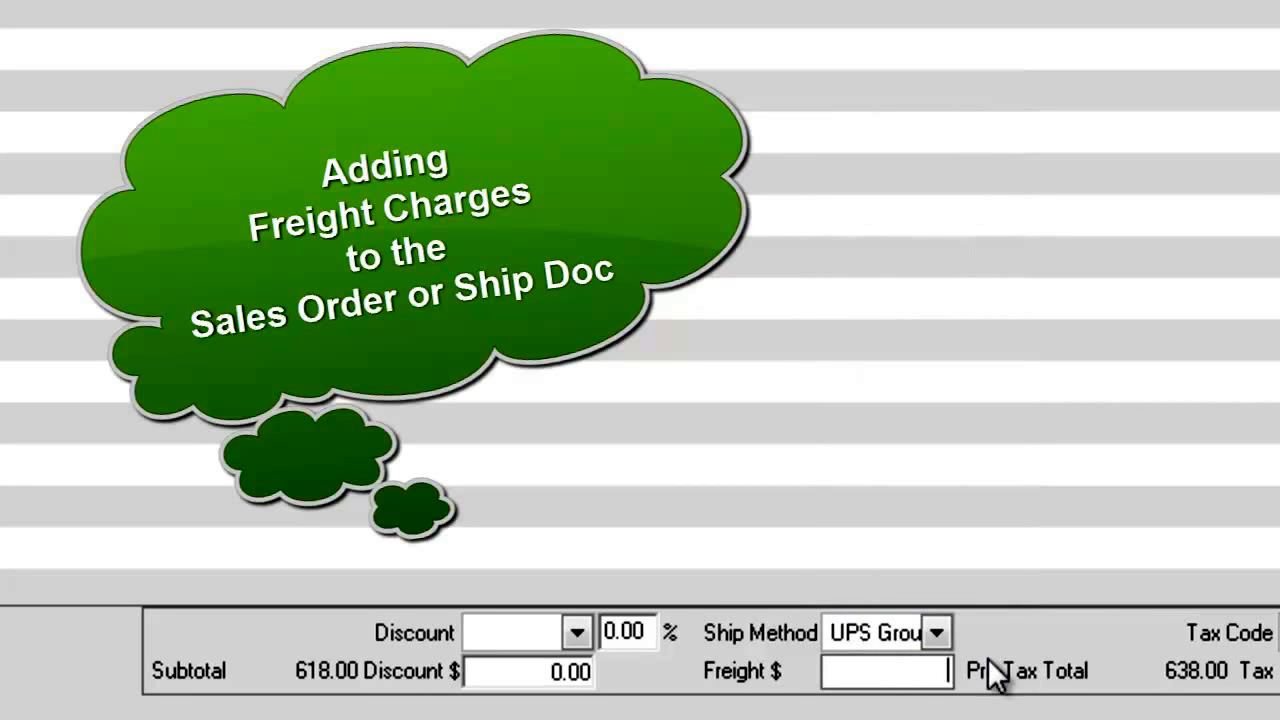
# Choose UPS Ground as the sales order's ship method; freight stays at 0.00.
pyautogui.write('25.00')
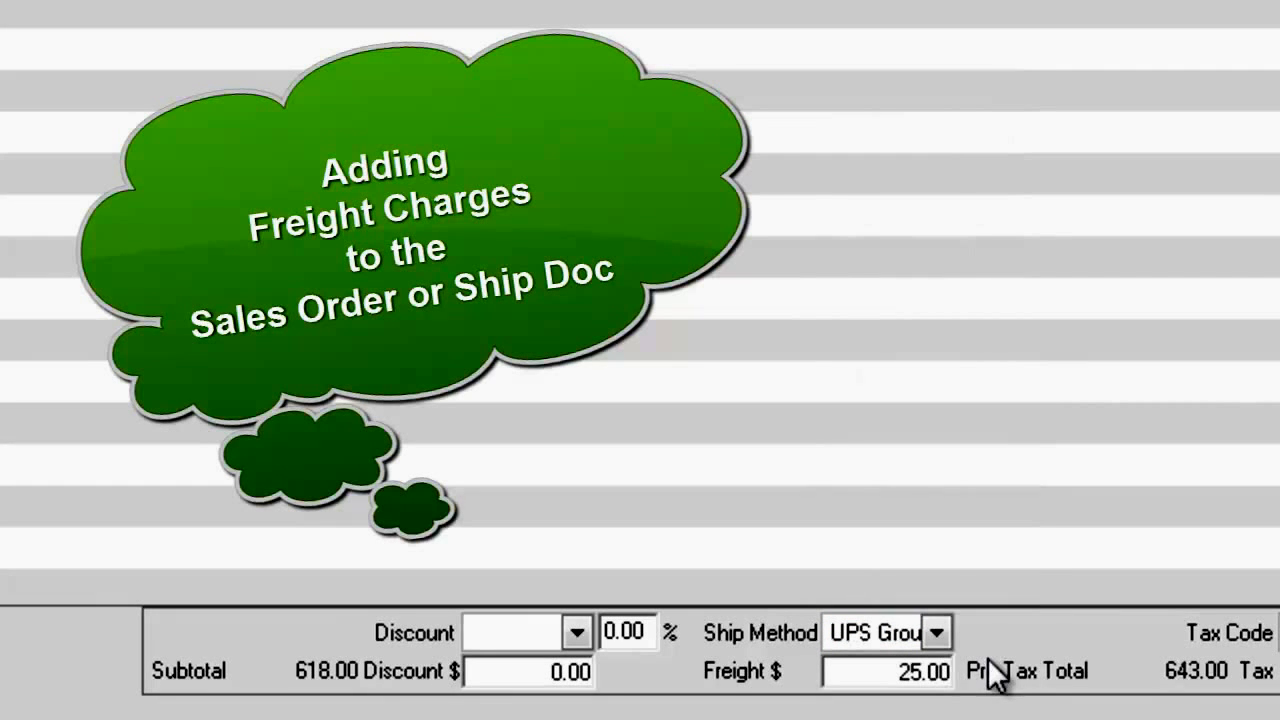
pyautogui.click(910, 692)
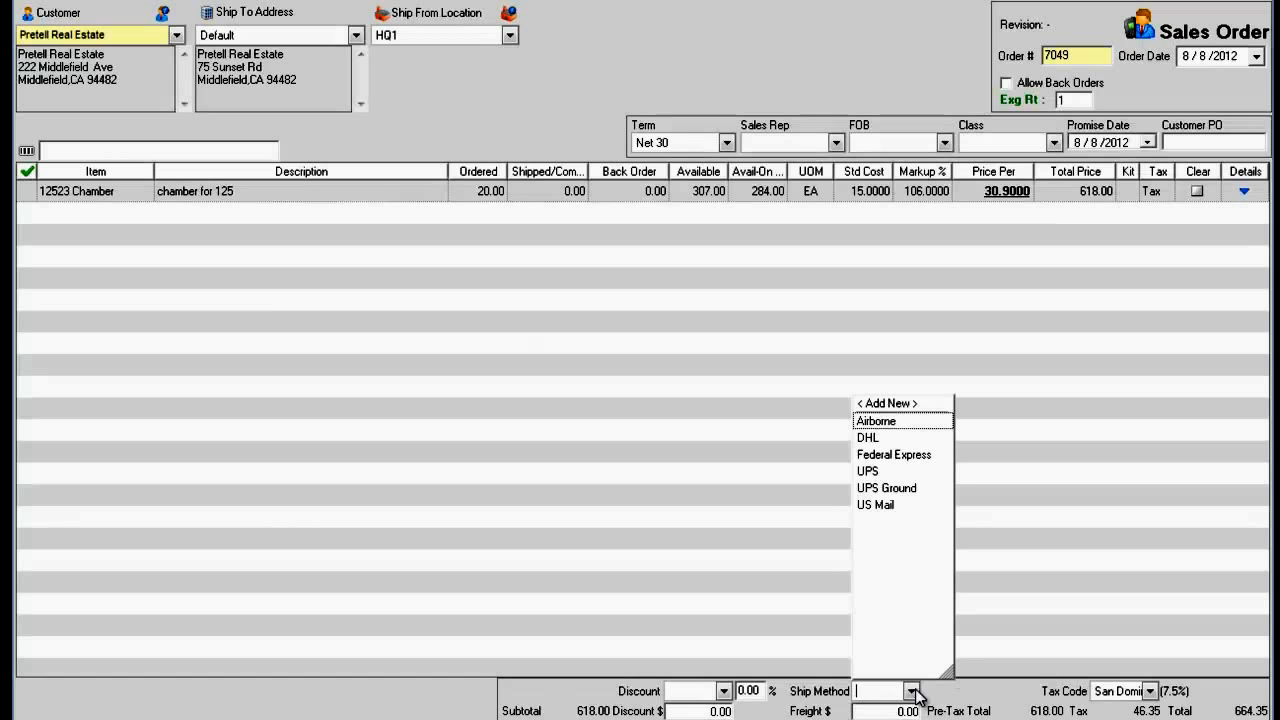
pyautogui.moveTo(886, 488)
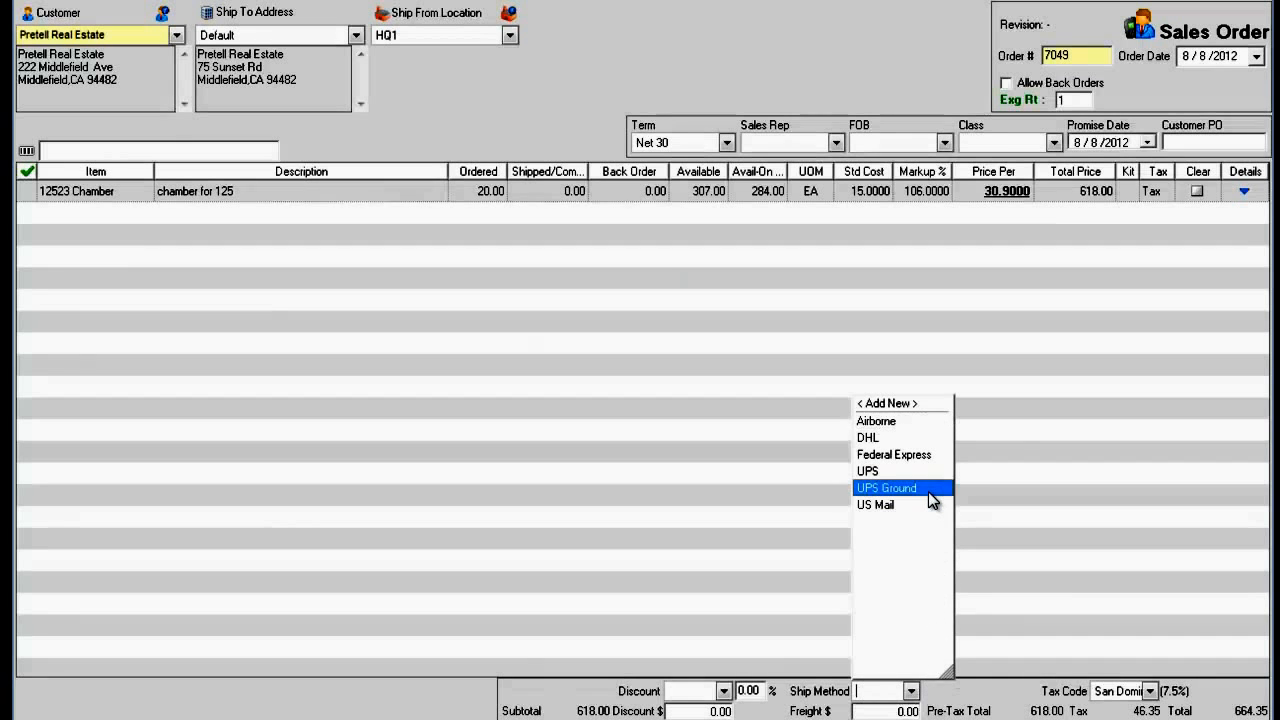
pyautogui.click(886, 488)
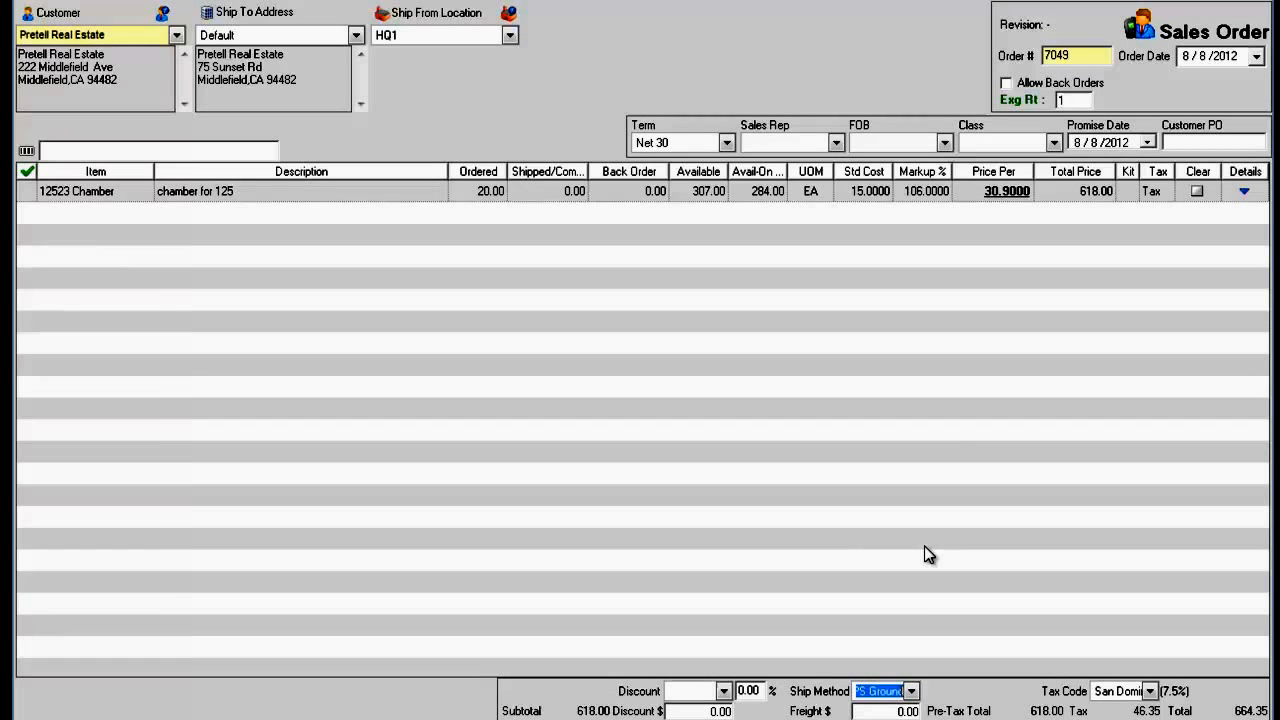
# Reach Item Groups via Lists > Profile Lists, review Other Charge Group, and start a new group.
pyautogui.click(92, 18)
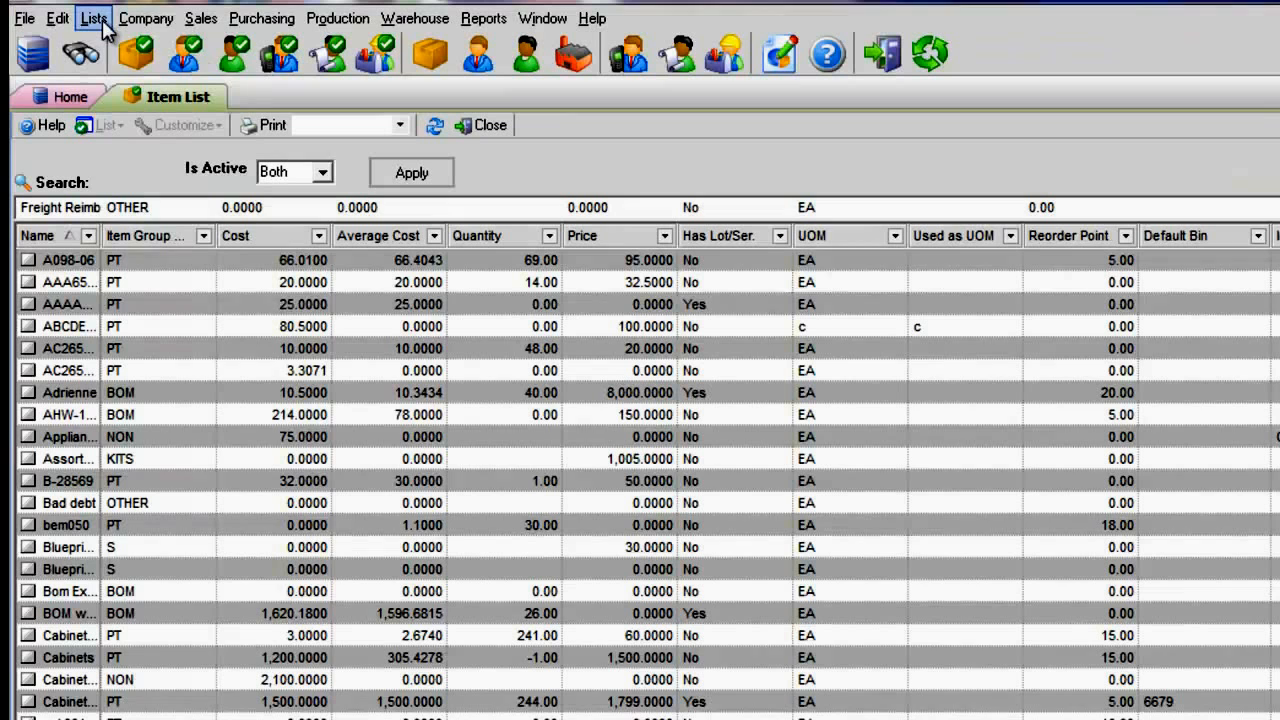
pyautogui.click(92, 18)
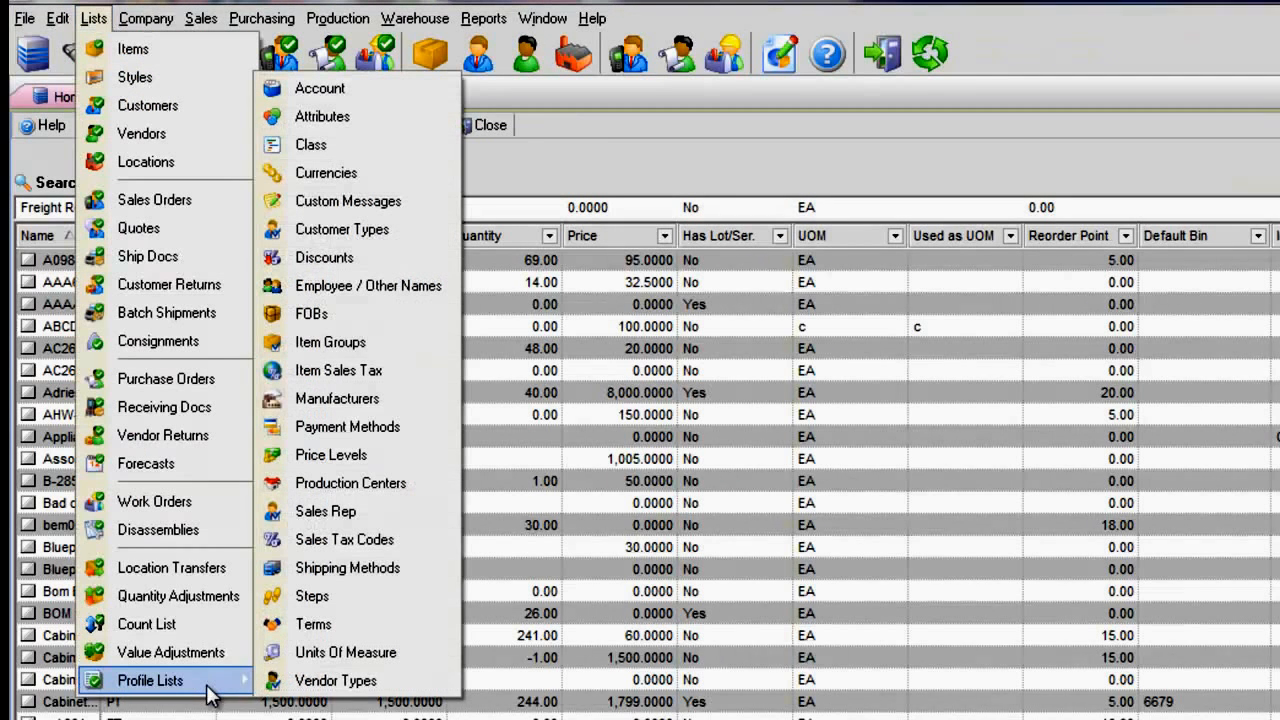
pyautogui.moveTo(330, 342)
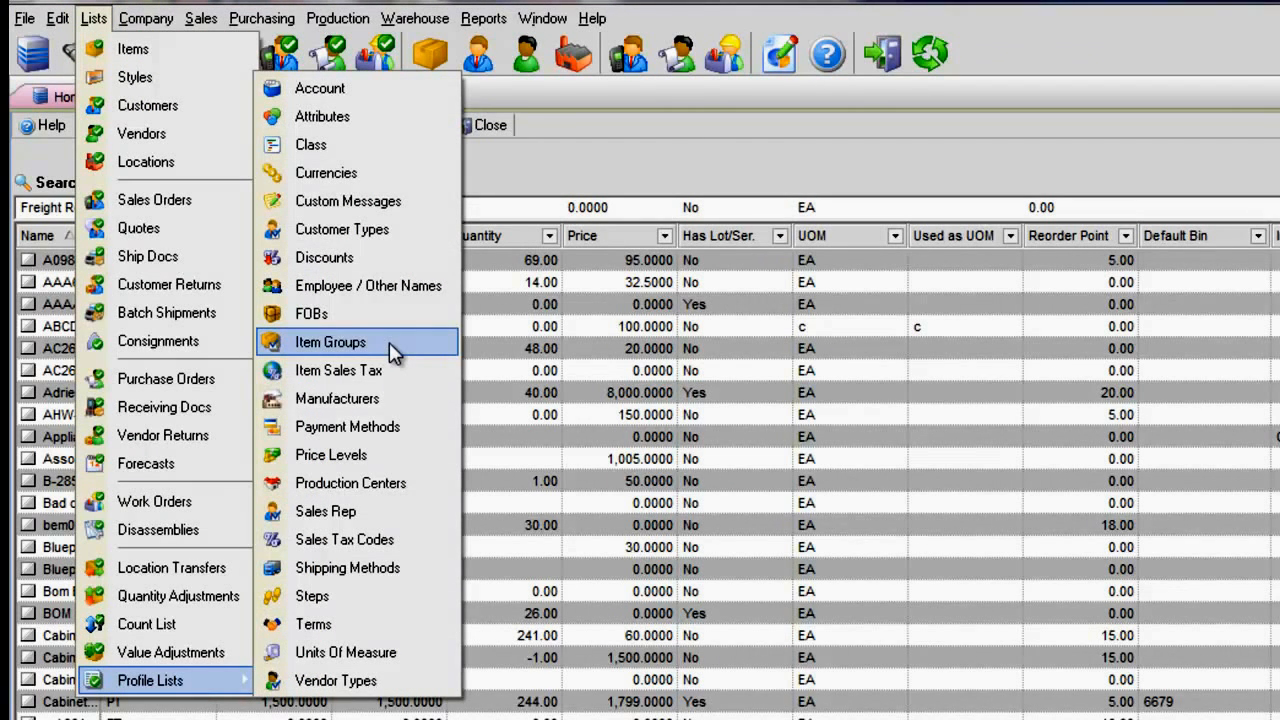
pyautogui.click(328, 342)
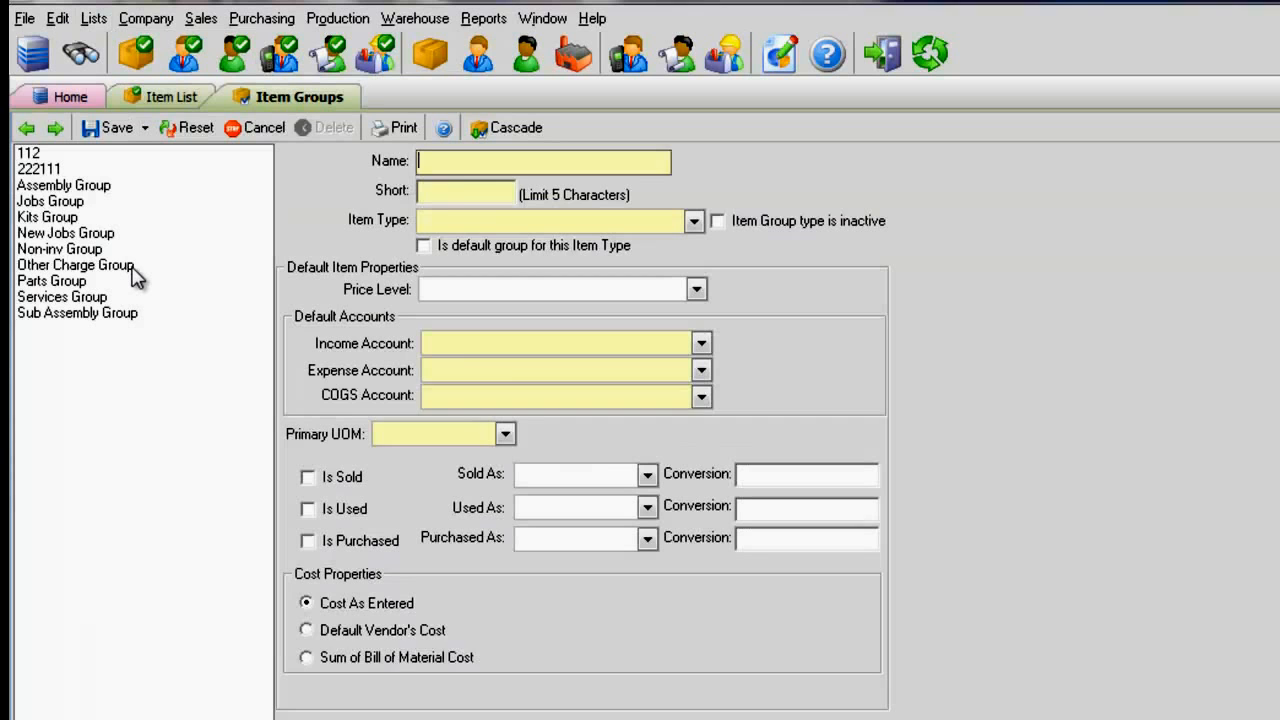
pyautogui.click(76, 264)
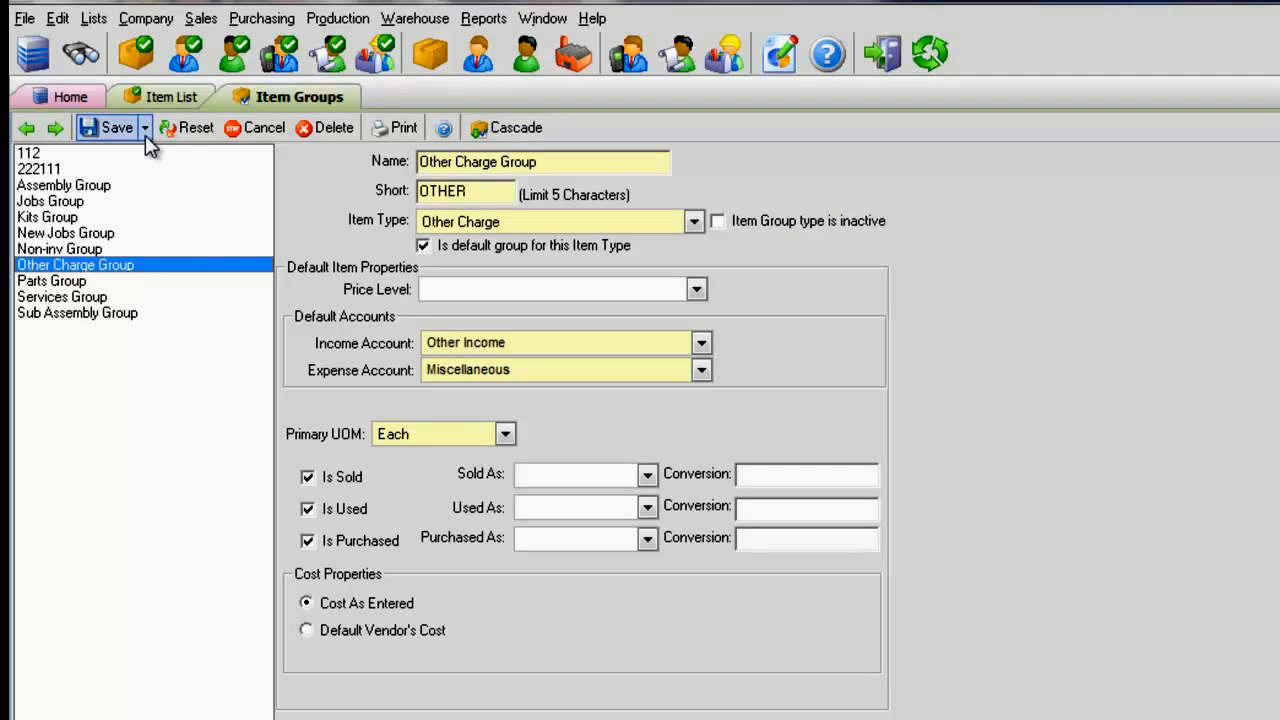
pyautogui.click(144, 128)
pyautogui.write('F')
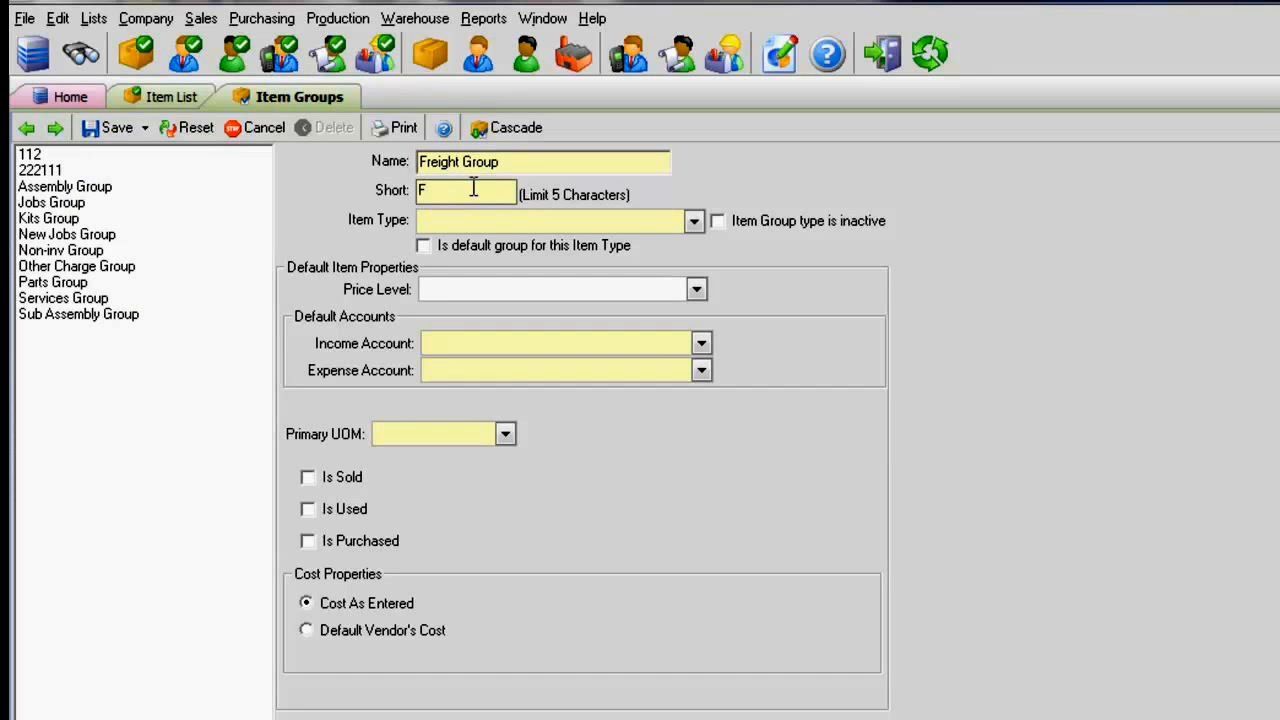
# Define Freight Group as Other Charge, Other Income/Freight accounts, unit Each, Is Sold, and save.
pyautogui.click(694, 220)
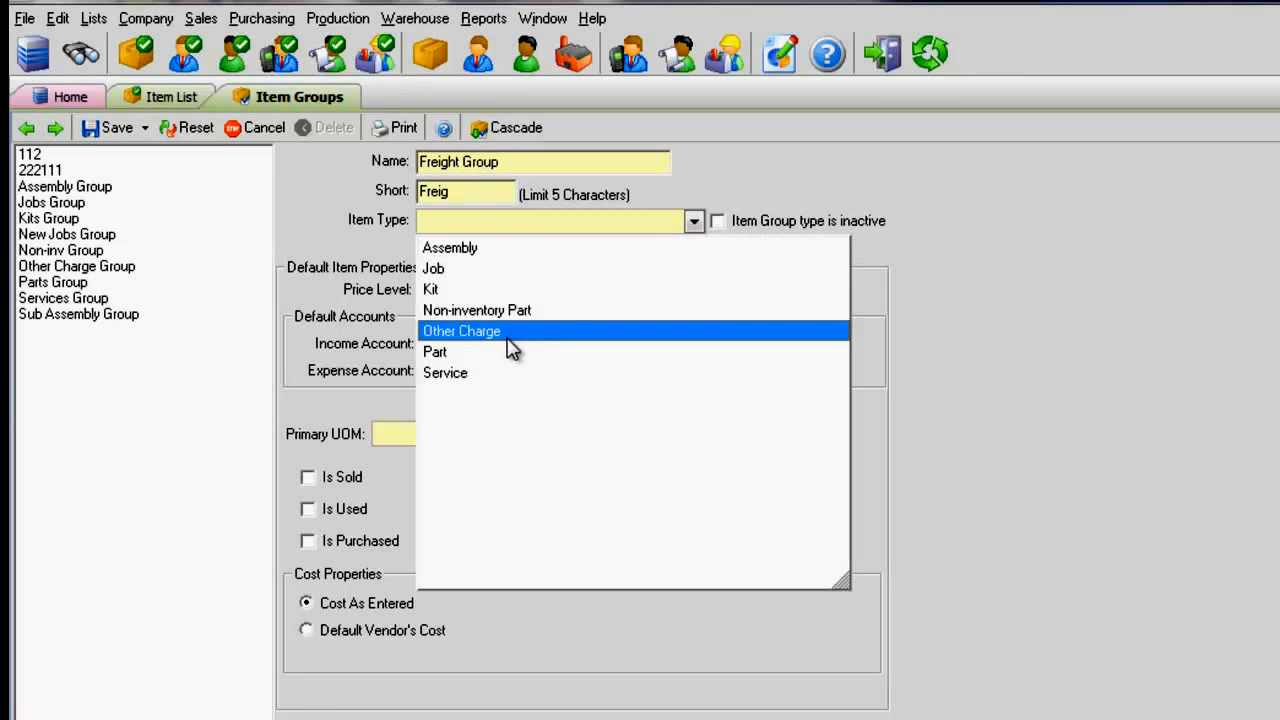
pyautogui.click(460, 332)
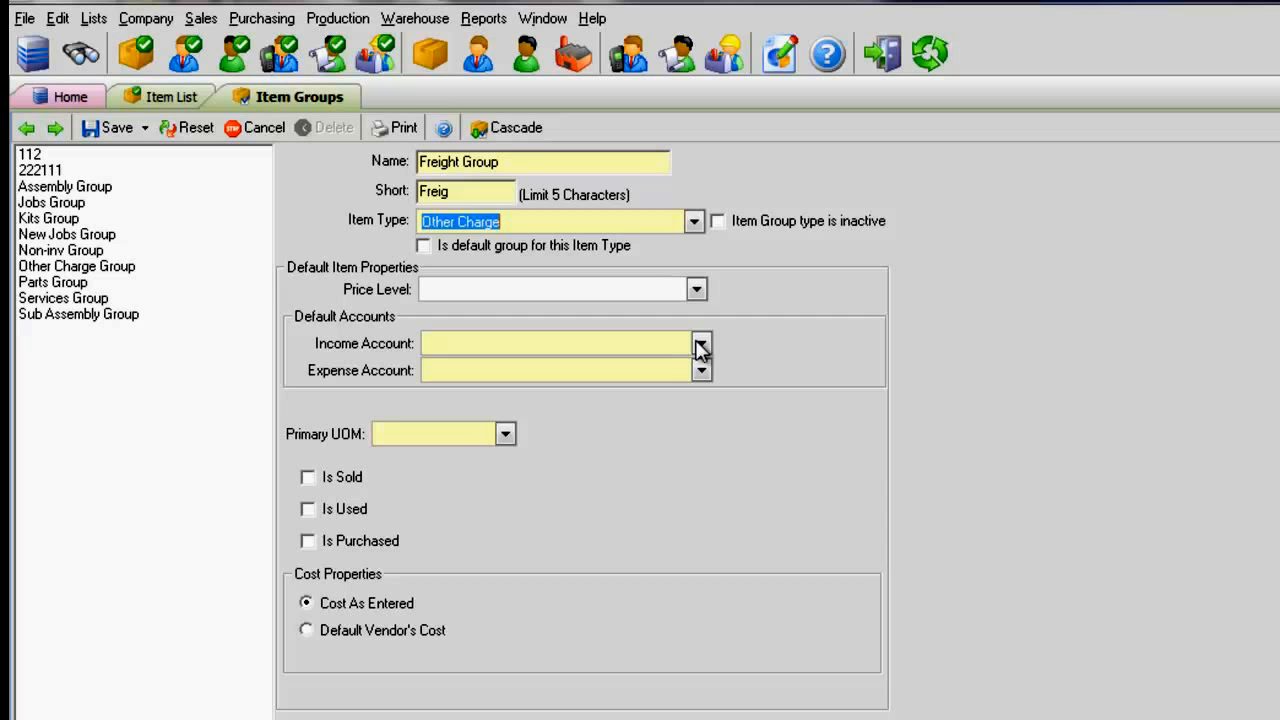
pyautogui.click(700, 370)
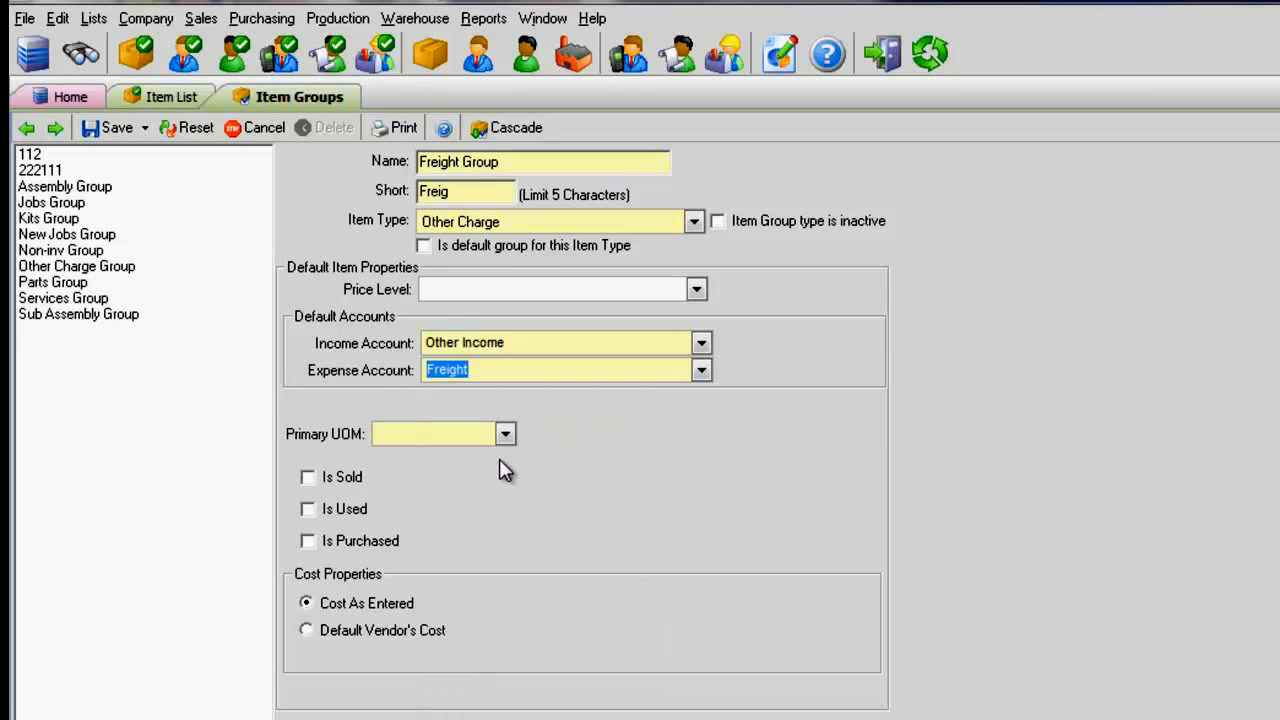
pyautogui.click(504, 432)
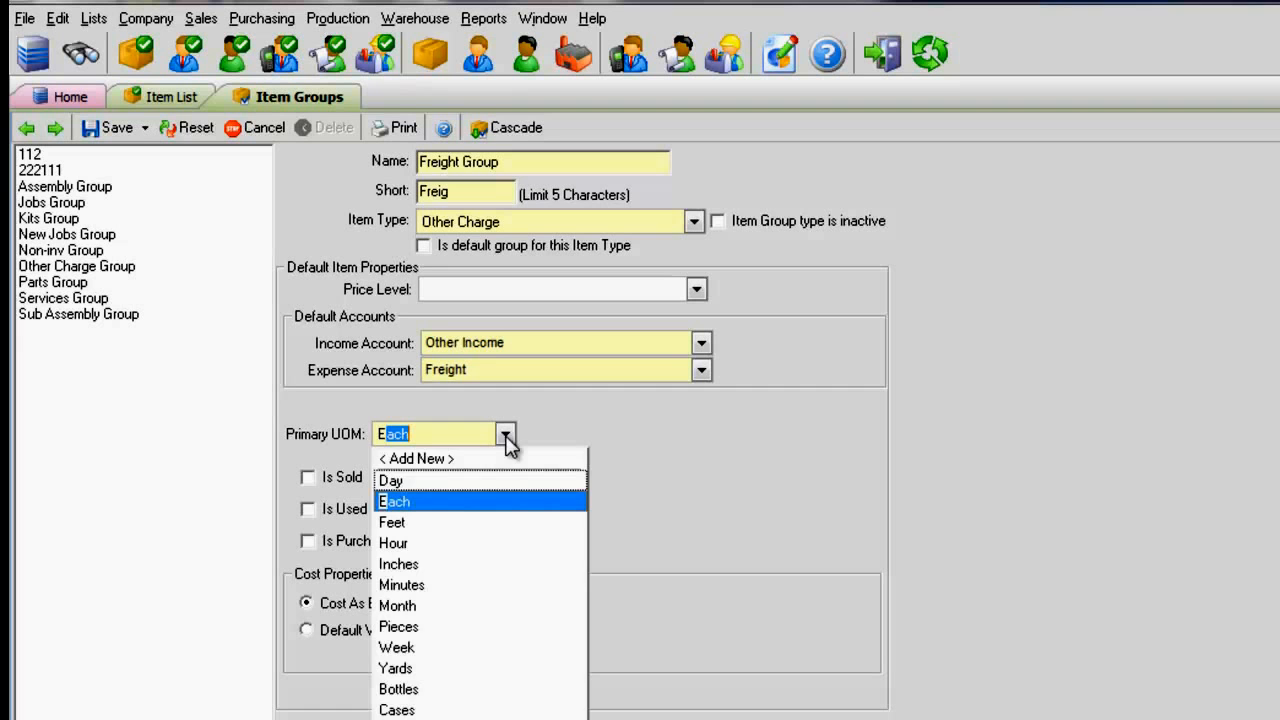
pyautogui.click(396, 500)
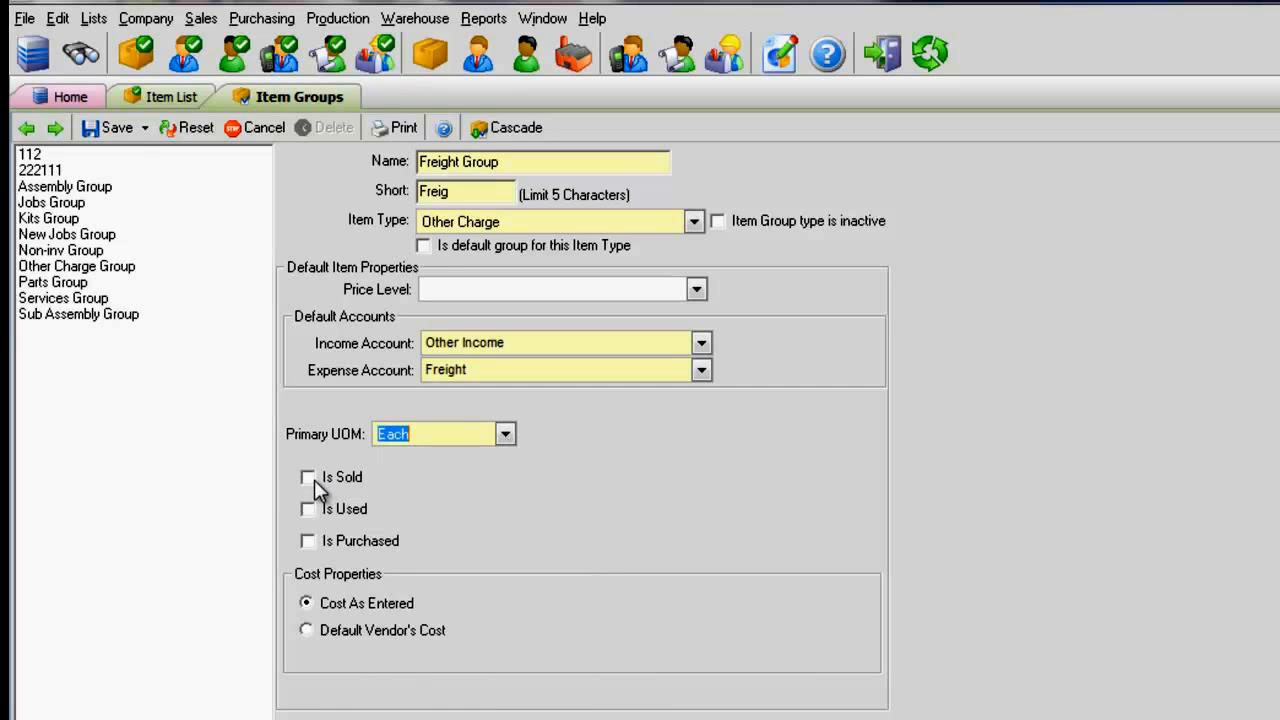
pyautogui.click(308, 476)
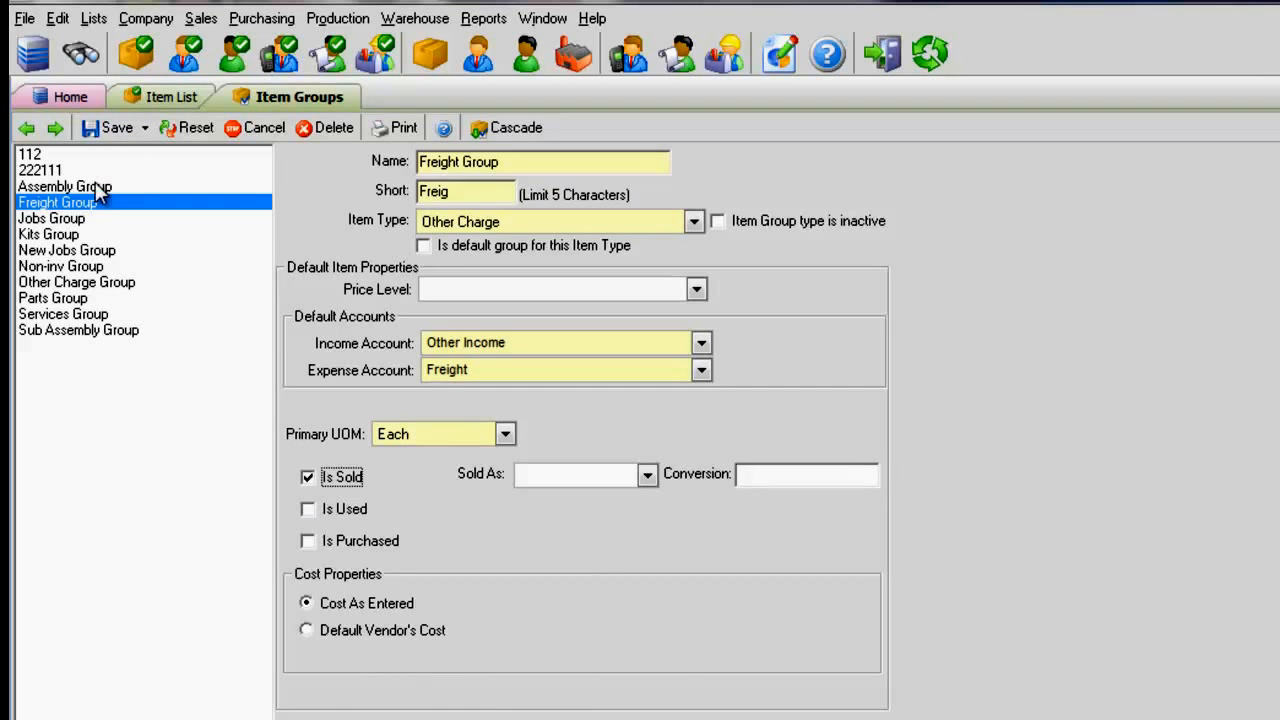
pyautogui.click(172, 96)
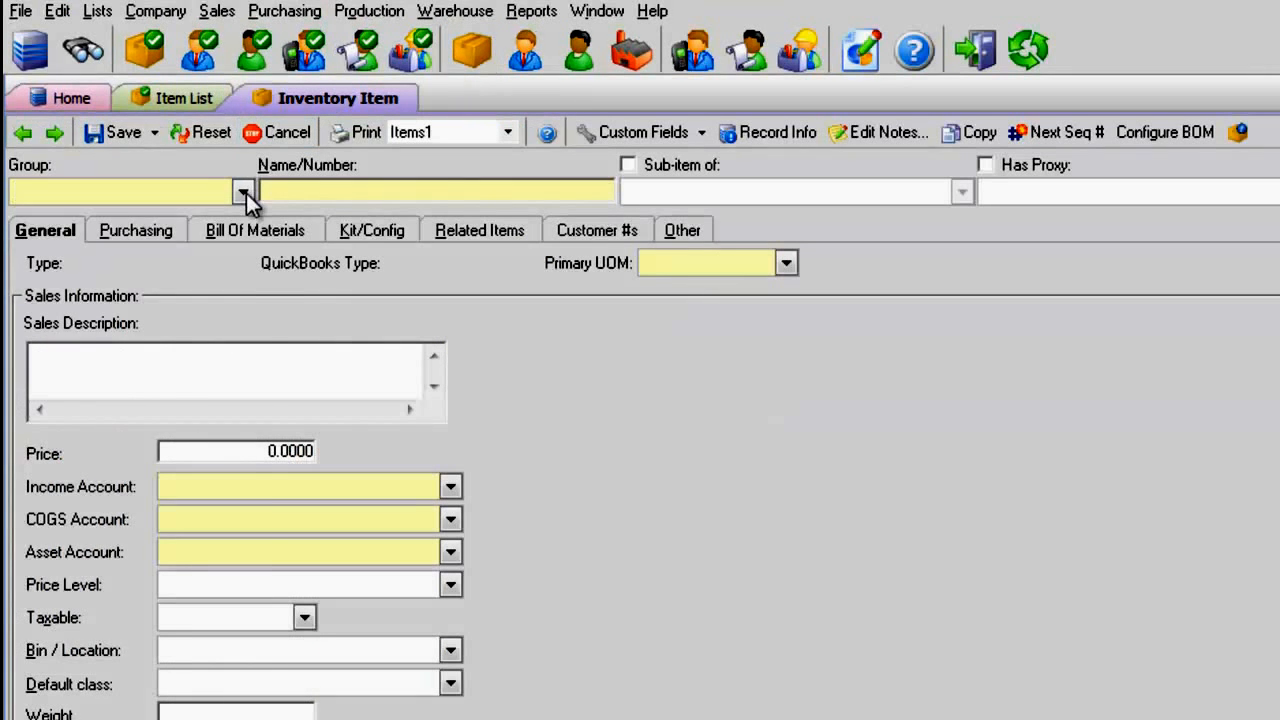
# Assign the Freight item (Freight and Delivery, price 10.00) to Freight Group and save it.
pyautogui.click(244, 192)
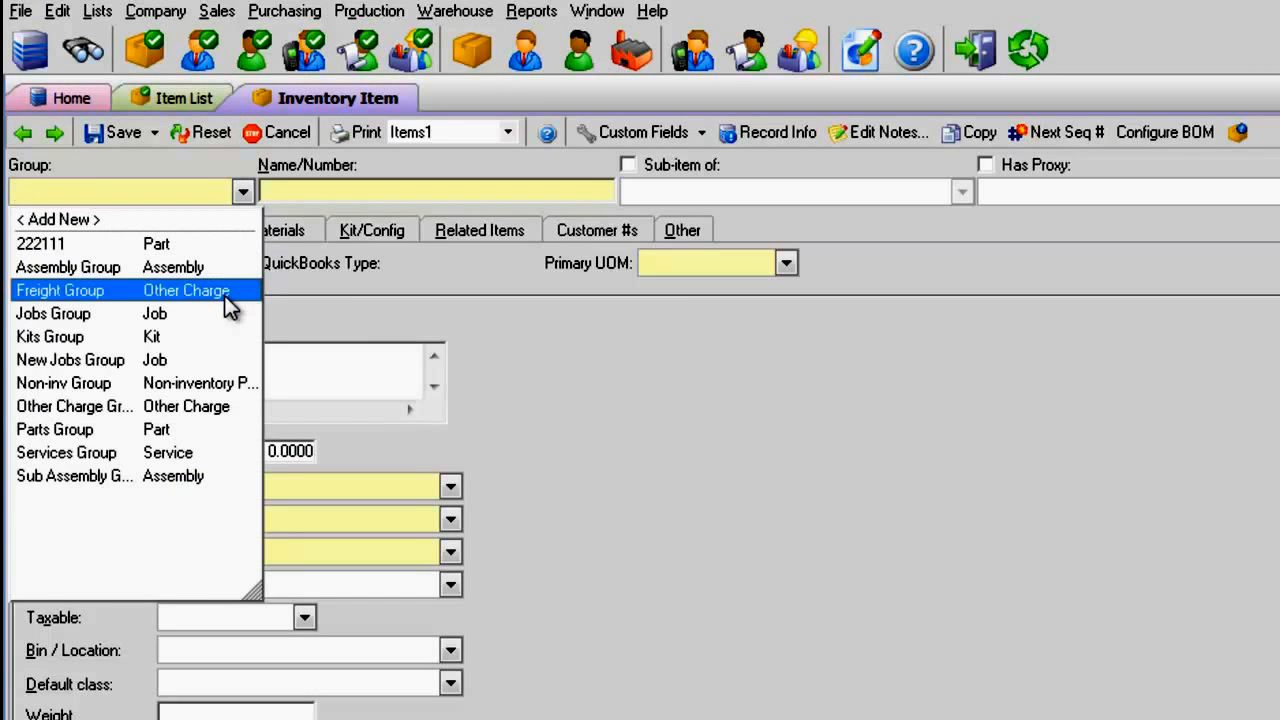
pyautogui.click(60, 290)
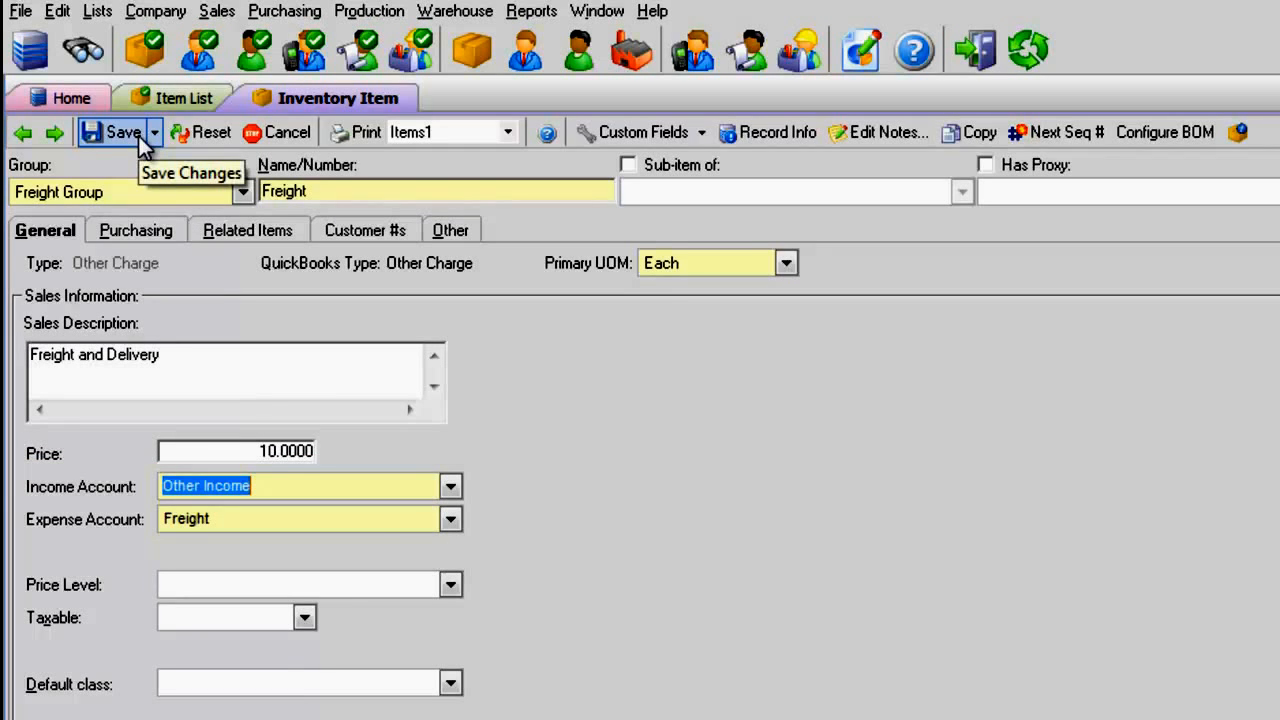
pyautogui.click(96, 14)
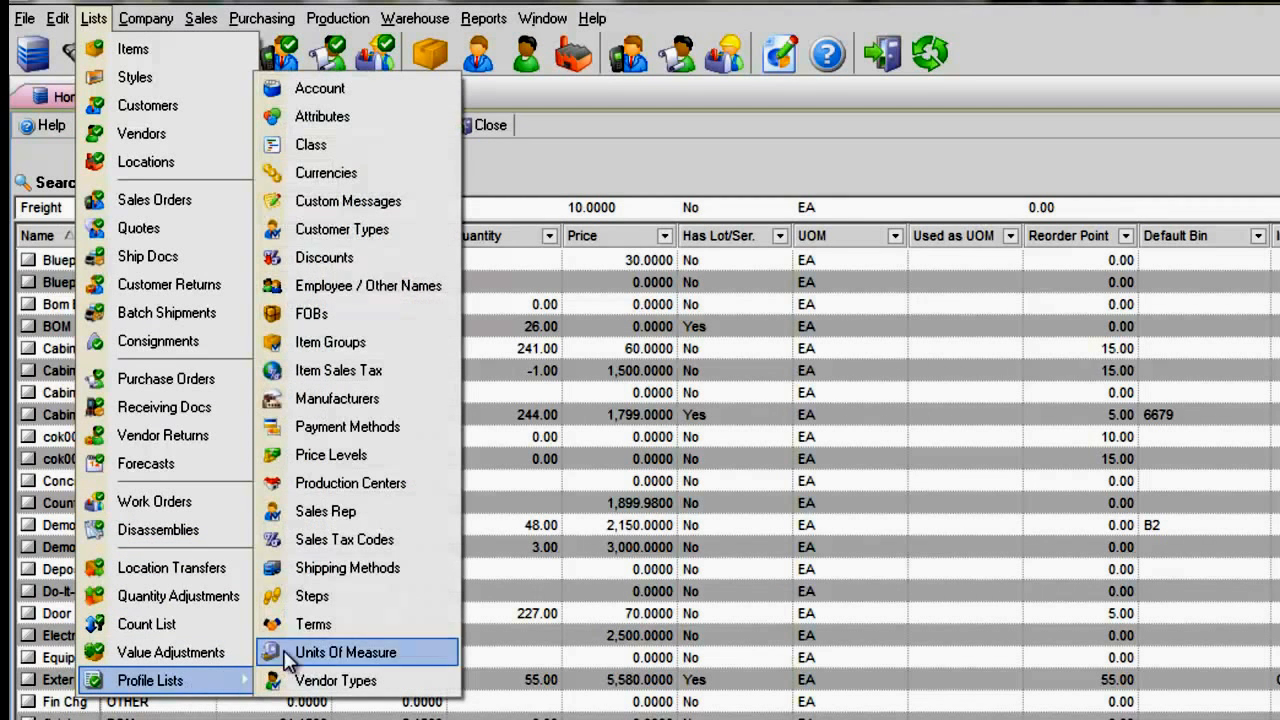
# Link the UPS shipping method to the Freight charge at 10.00, then Save & New.
pyautogui.click(348, 568)
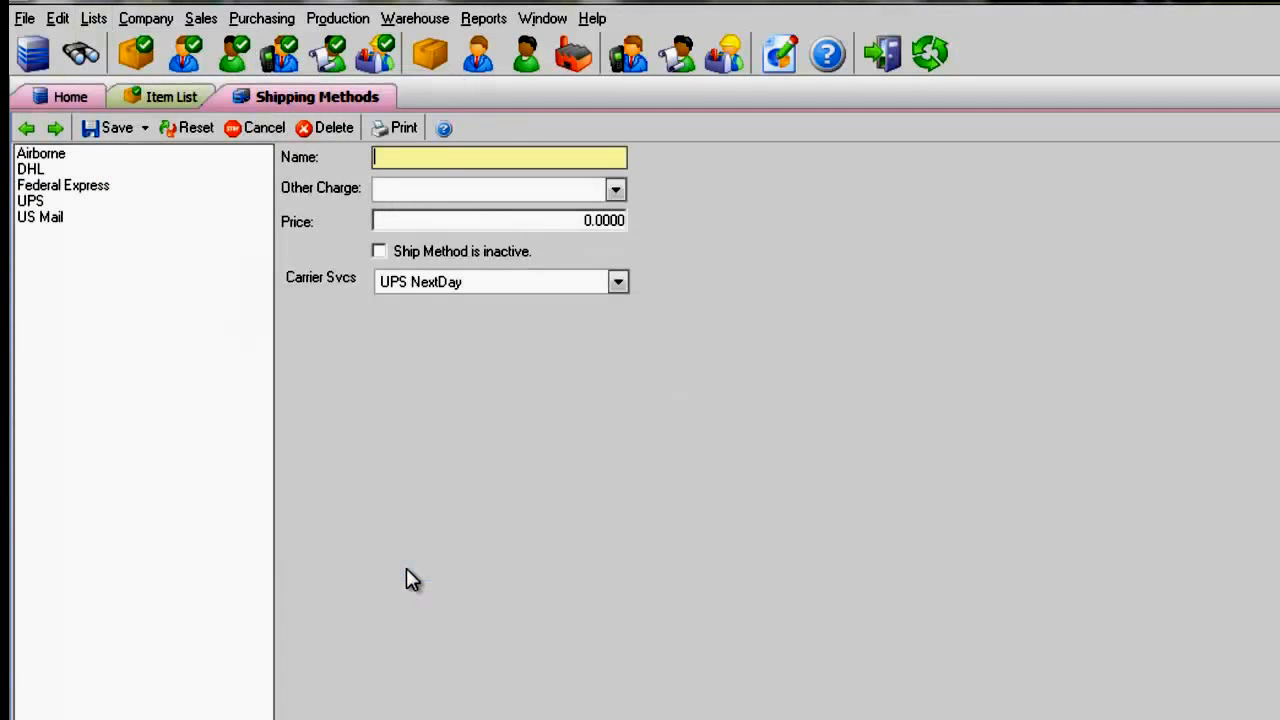
pyautogui.moveTo(70, 216)
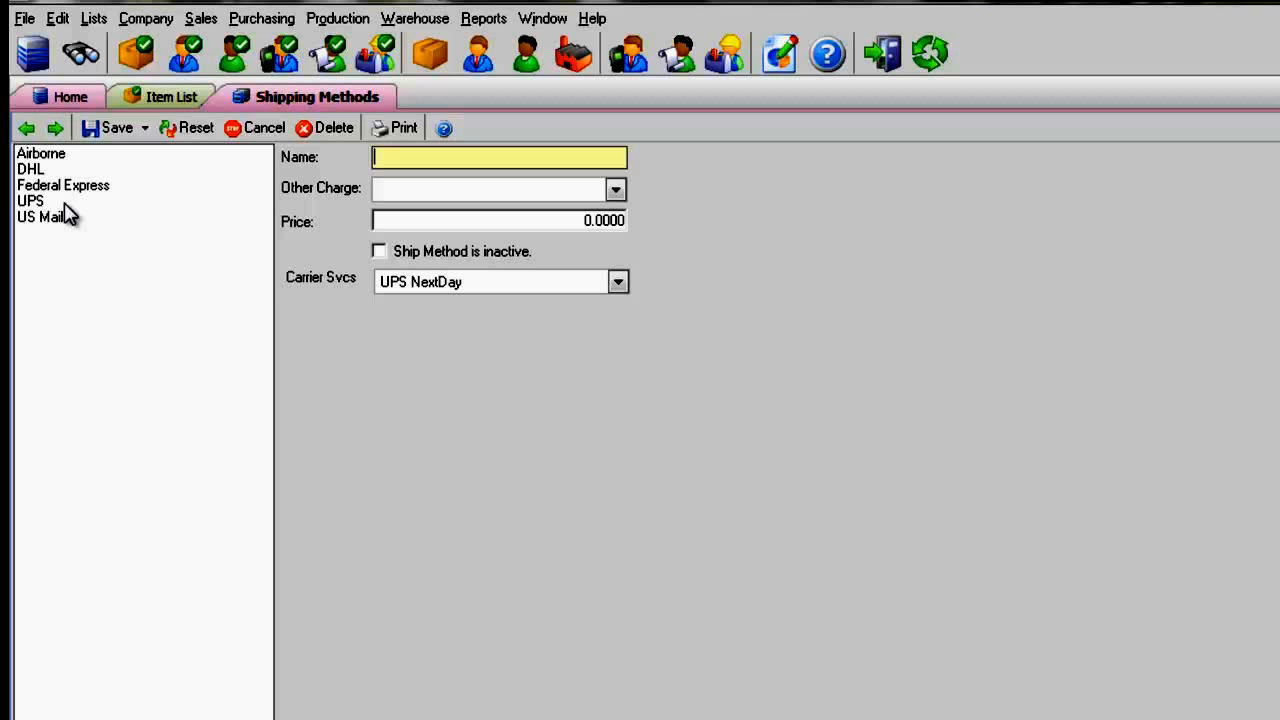
pyautogui.click(30, 200)
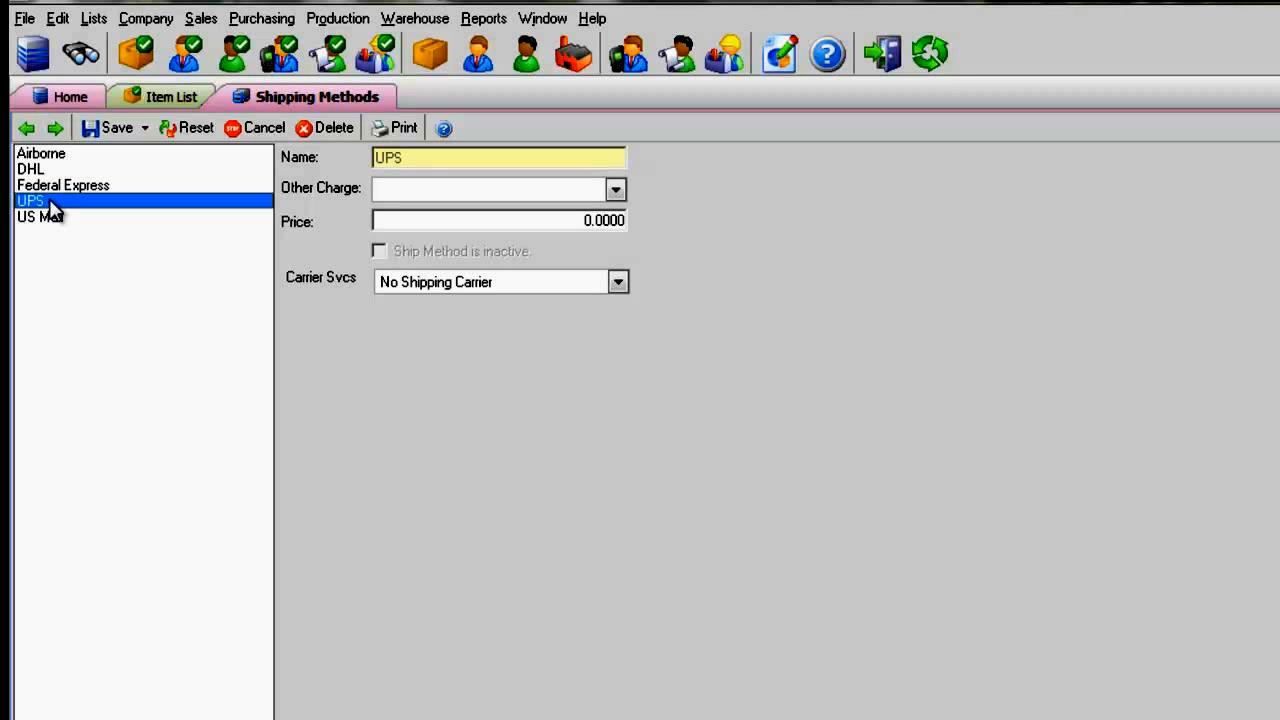
pyautogui.click(616, 188)
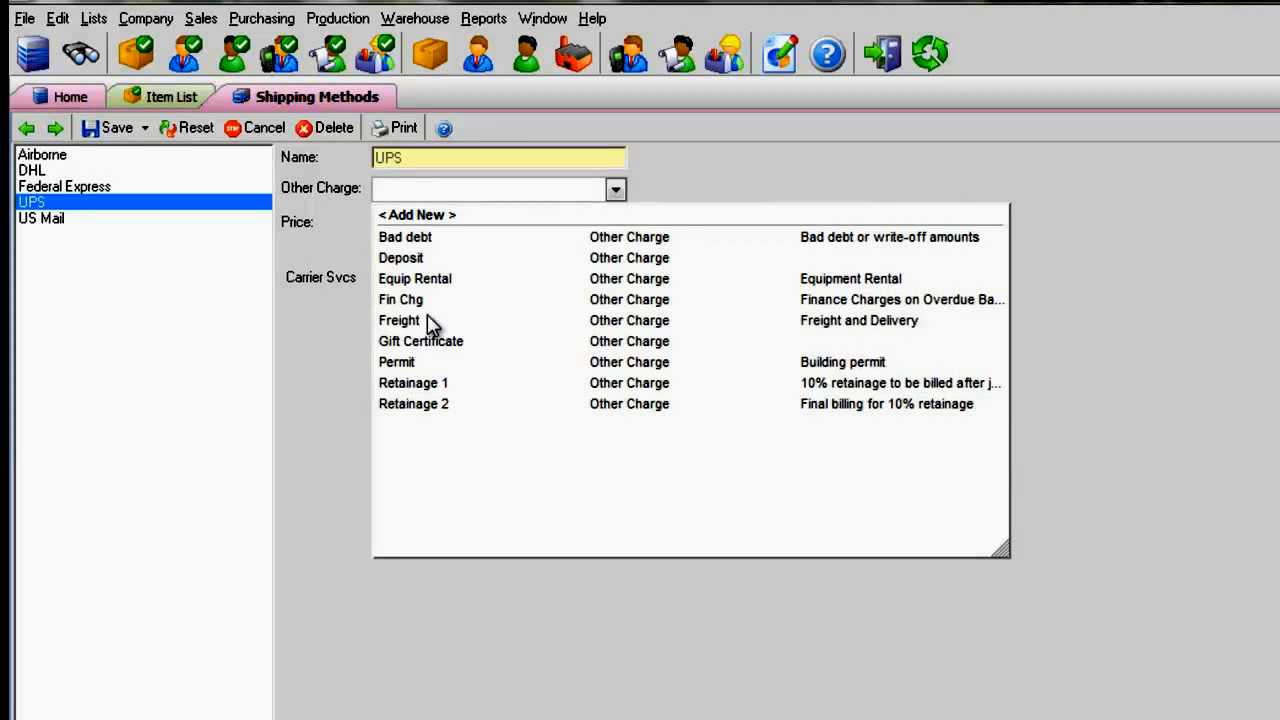
pyautogui.click(400, 320)
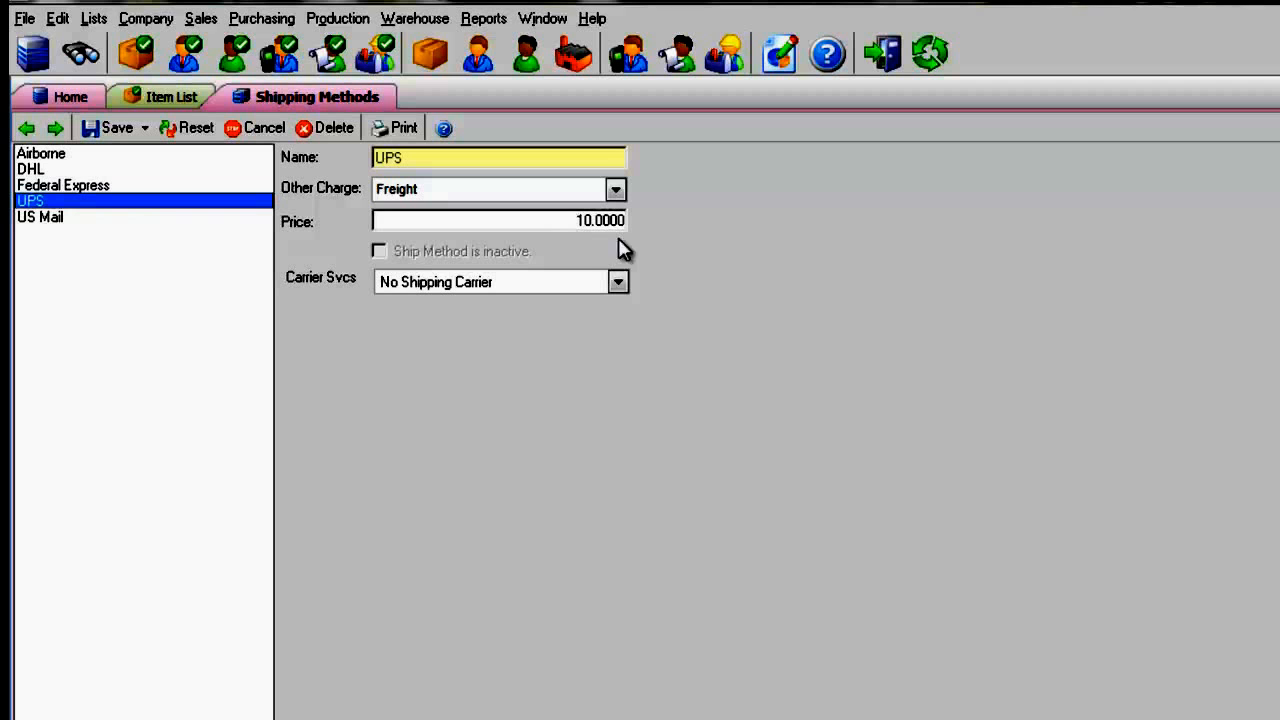
pyautogui.moveTo(648, 282)
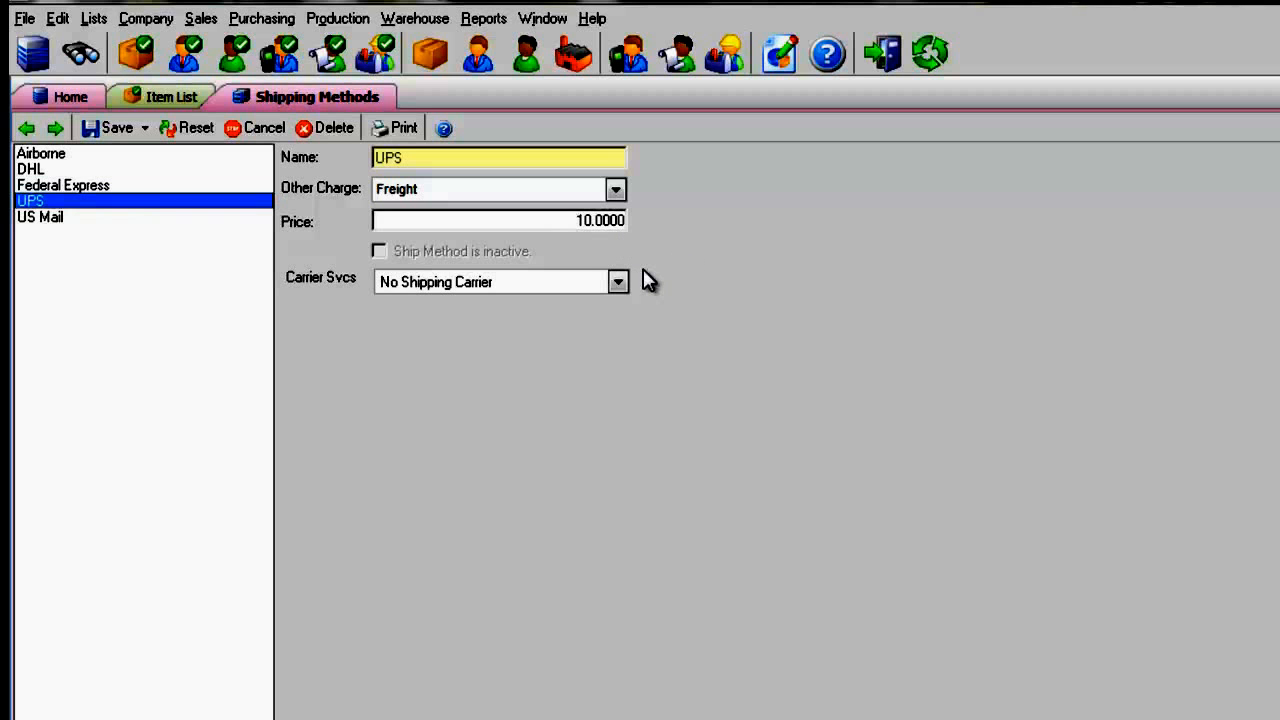
pyautogui.moveTo(572, 264)
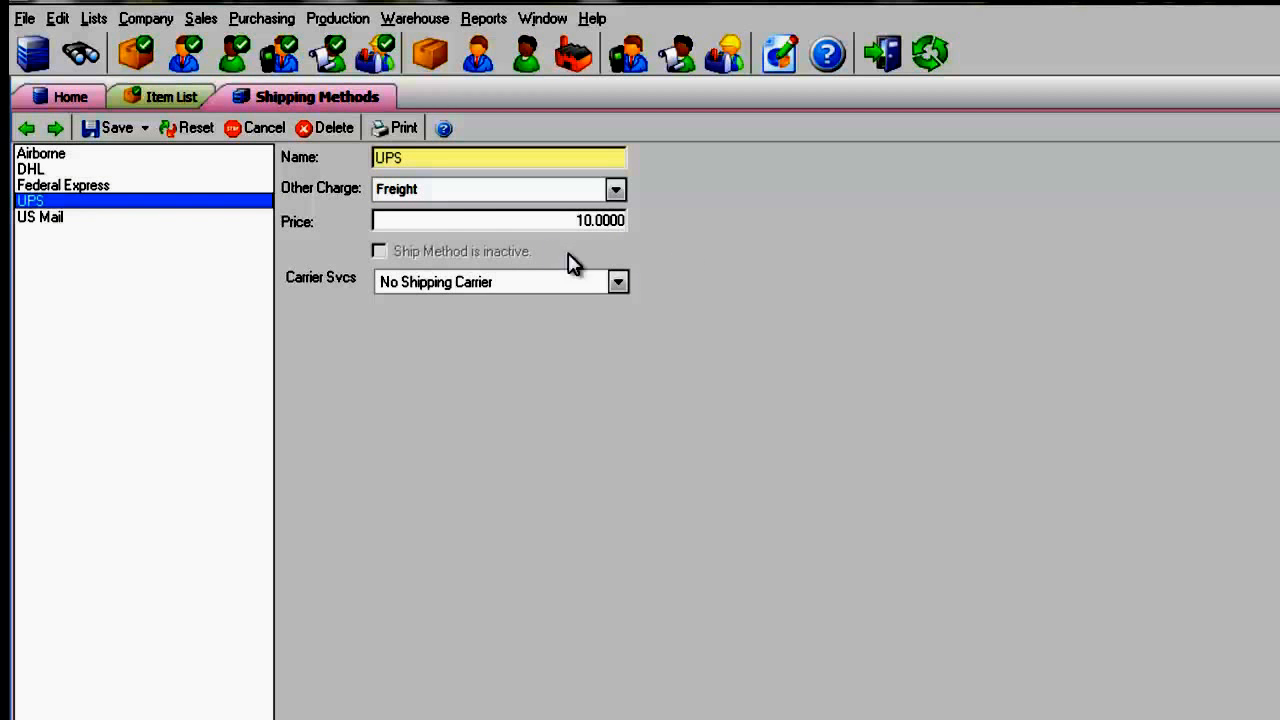
pyautogui.click(144, 128)
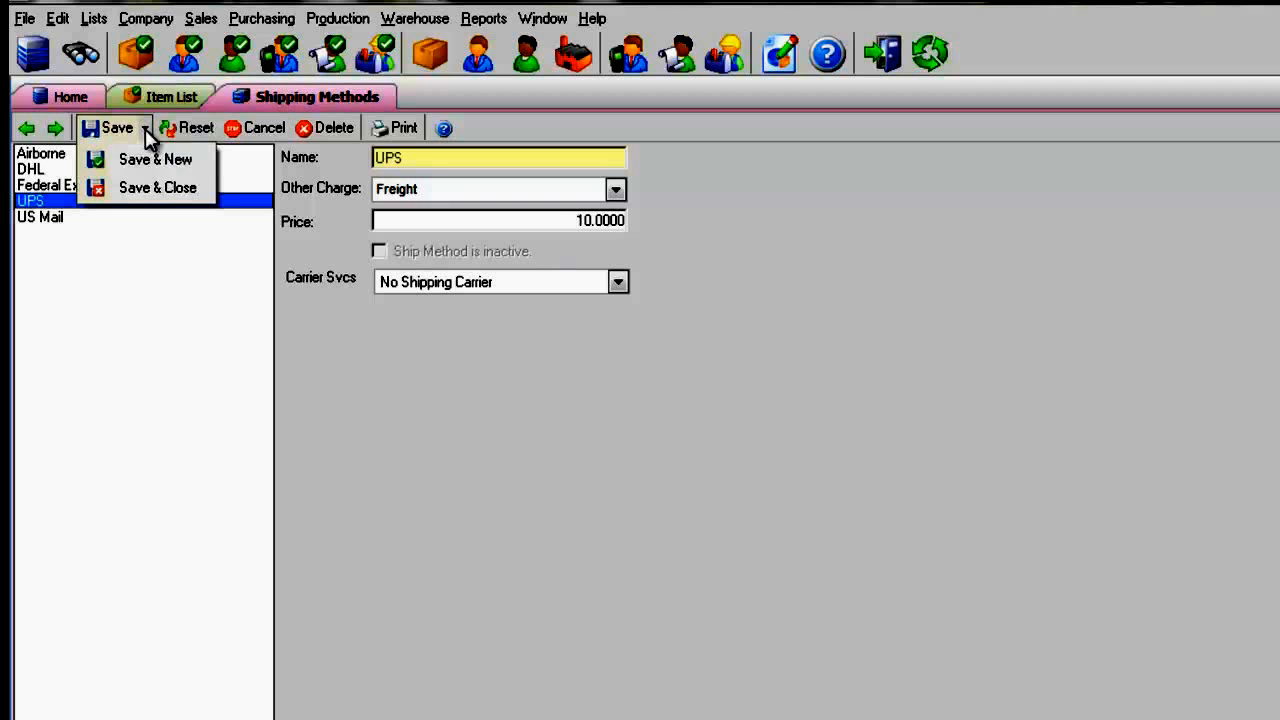
pyautogui.click(156, 160)
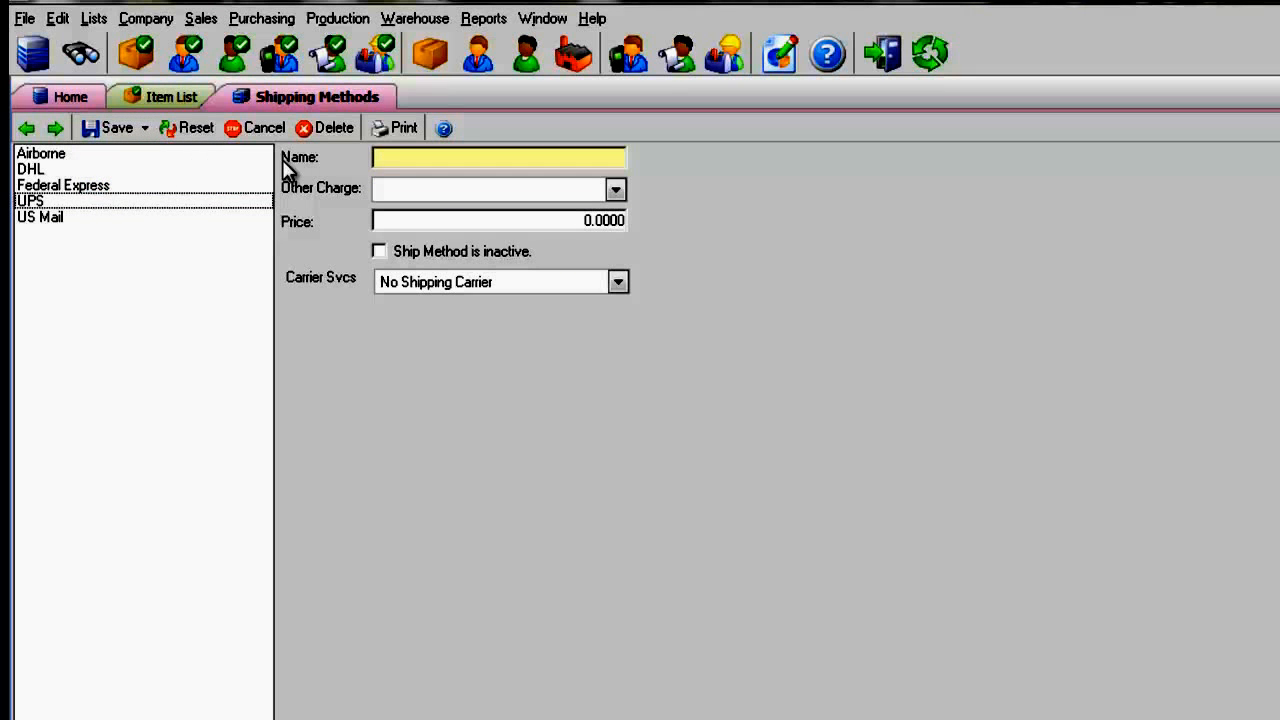
# Add a UPS Ground shipping method with Freight at 20.00 and the UPS Ground carrier service.
pyautogui.write('UPS Ground')
pyautogui.write('Freight')
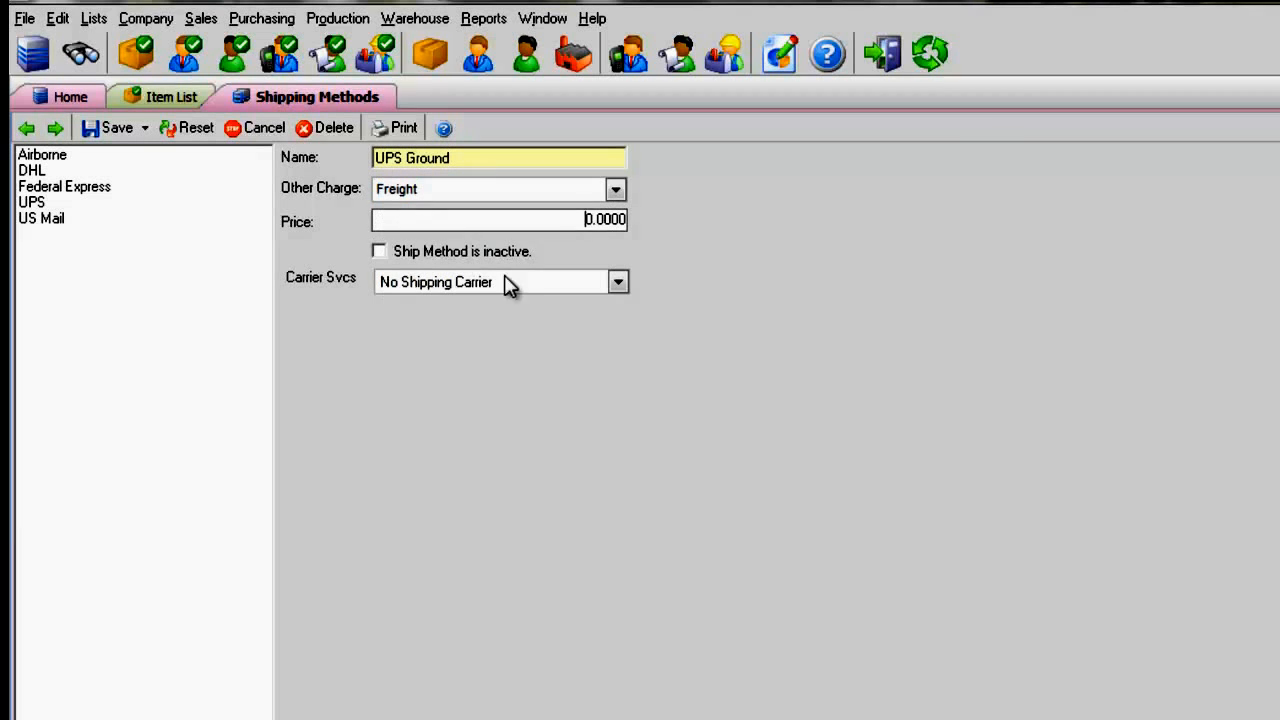
pyautogui.click(616, 280)
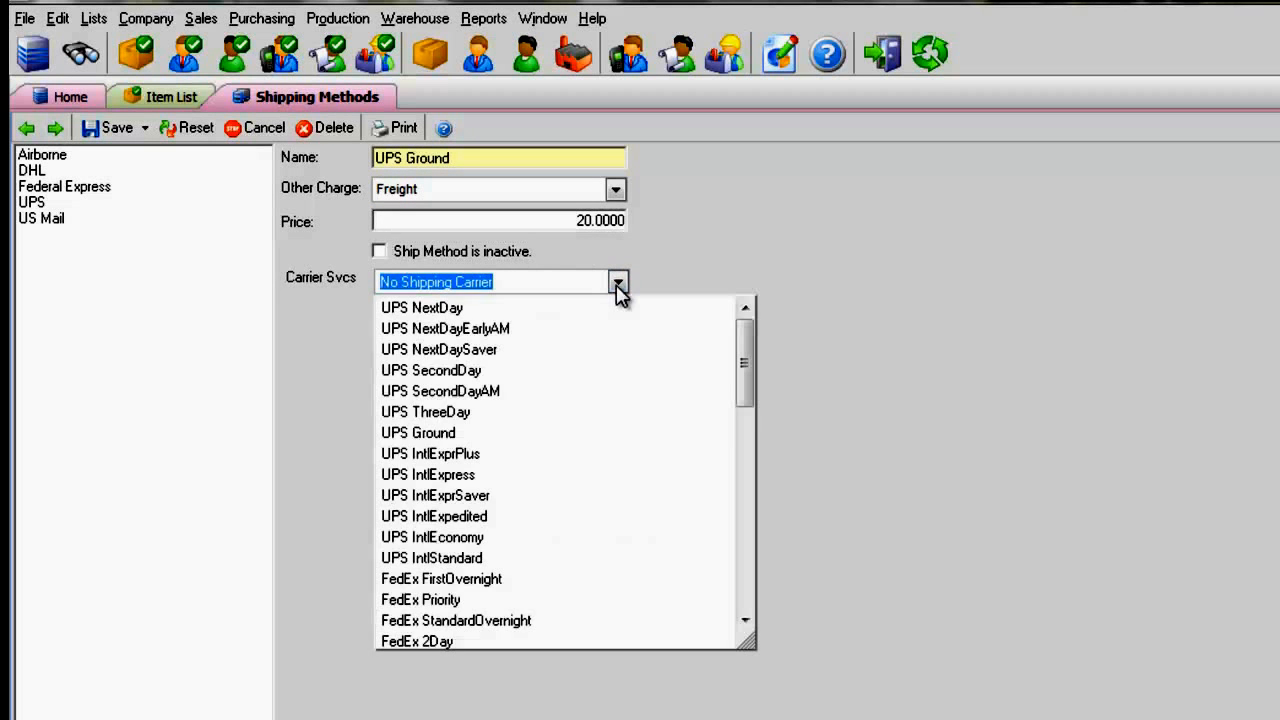
pyautogui.click(418, 432)
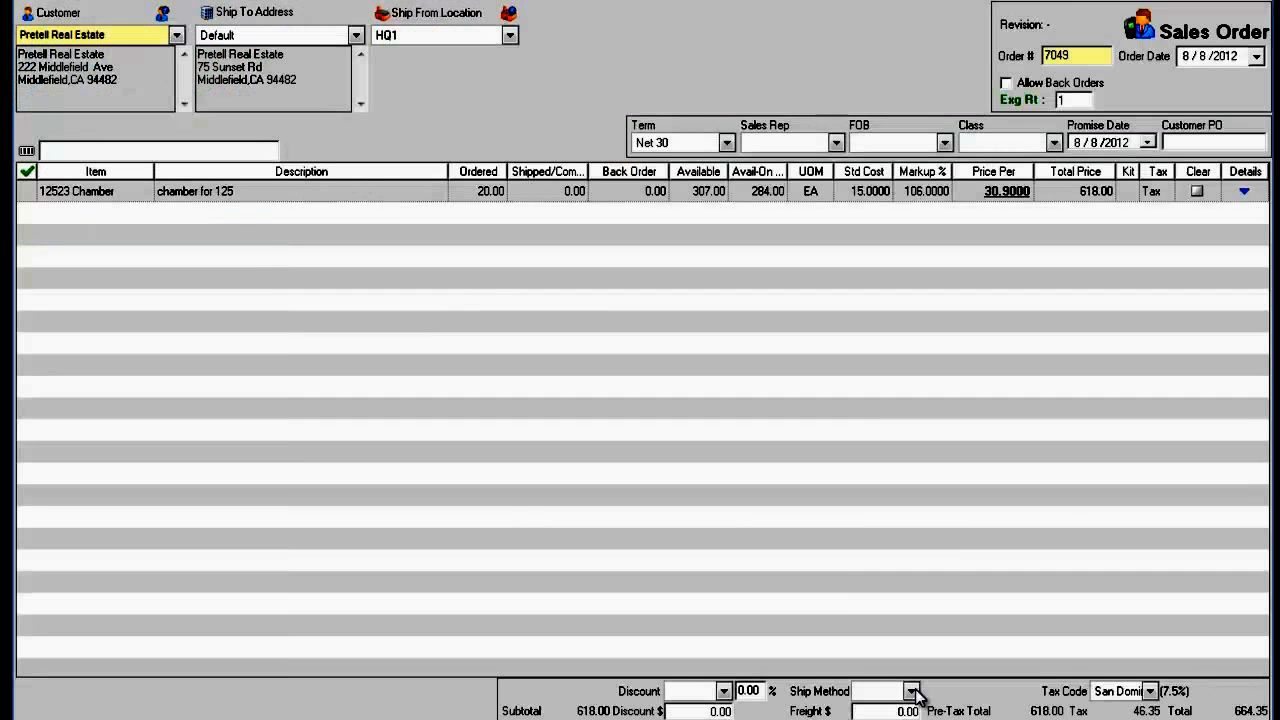
# Select UPS Ground again as the sales order's ship method.
pyautogui.click(912, 692)
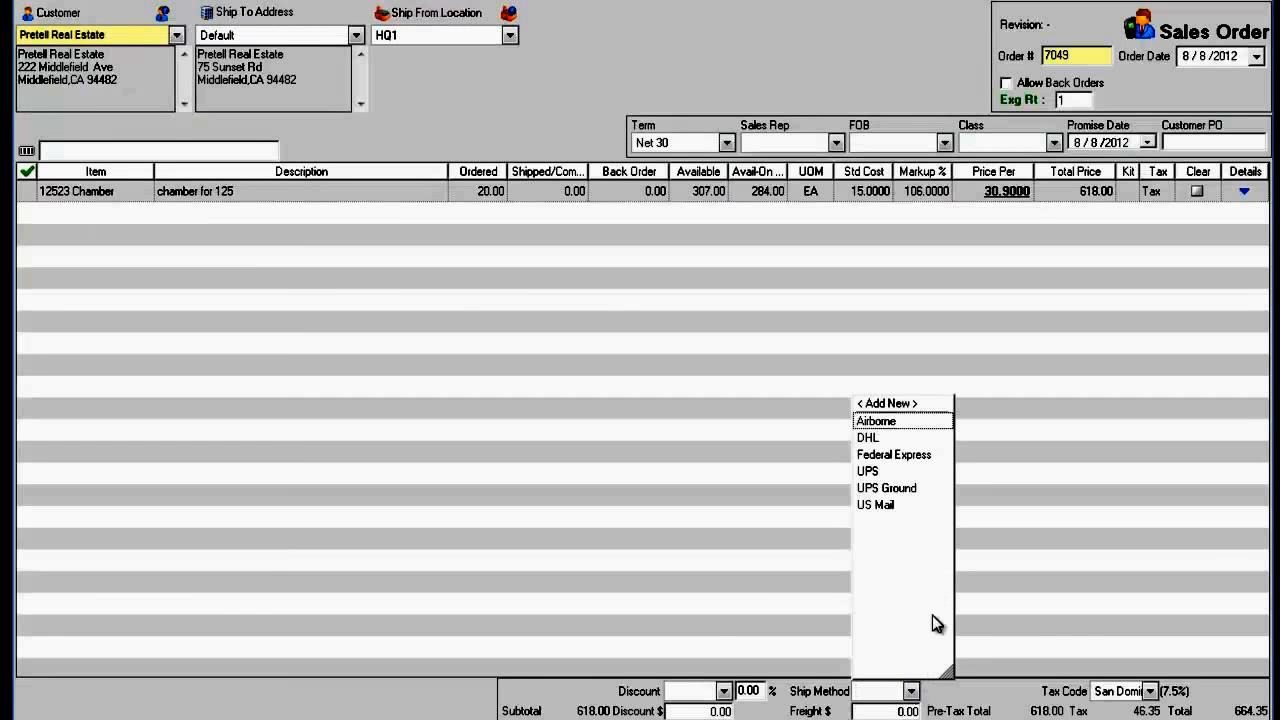
pyautogui.click(886, 488)
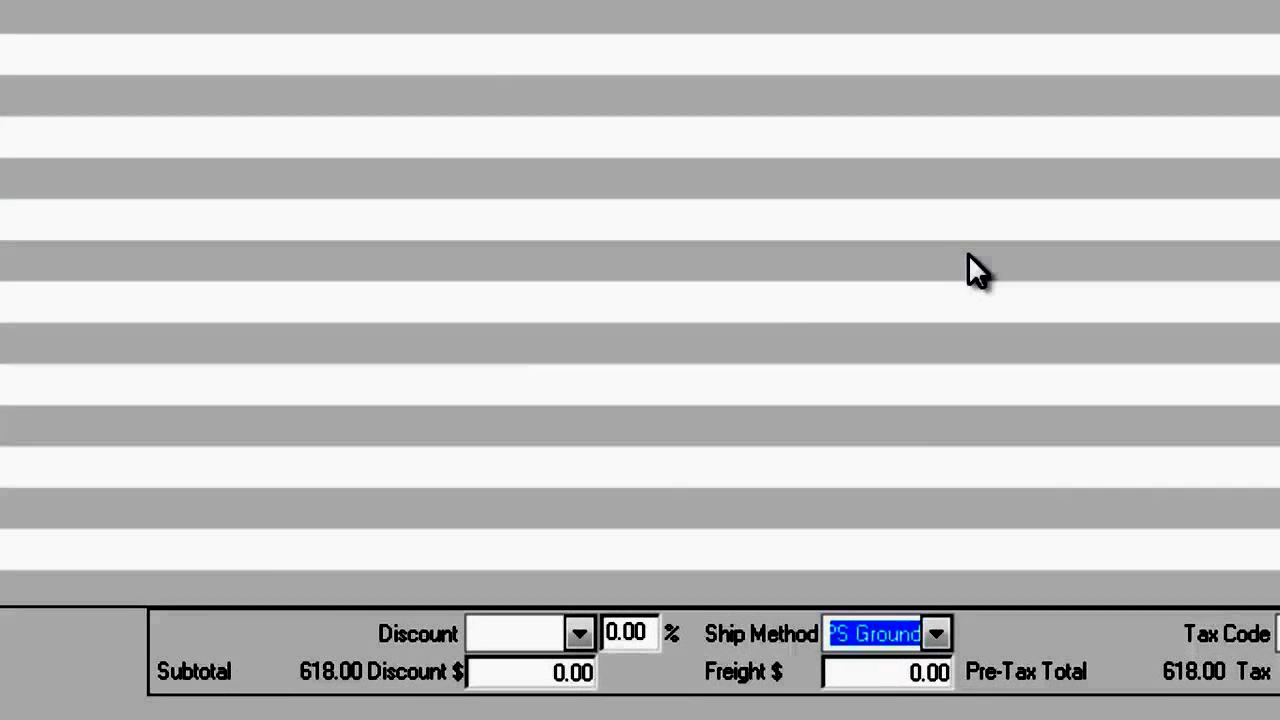